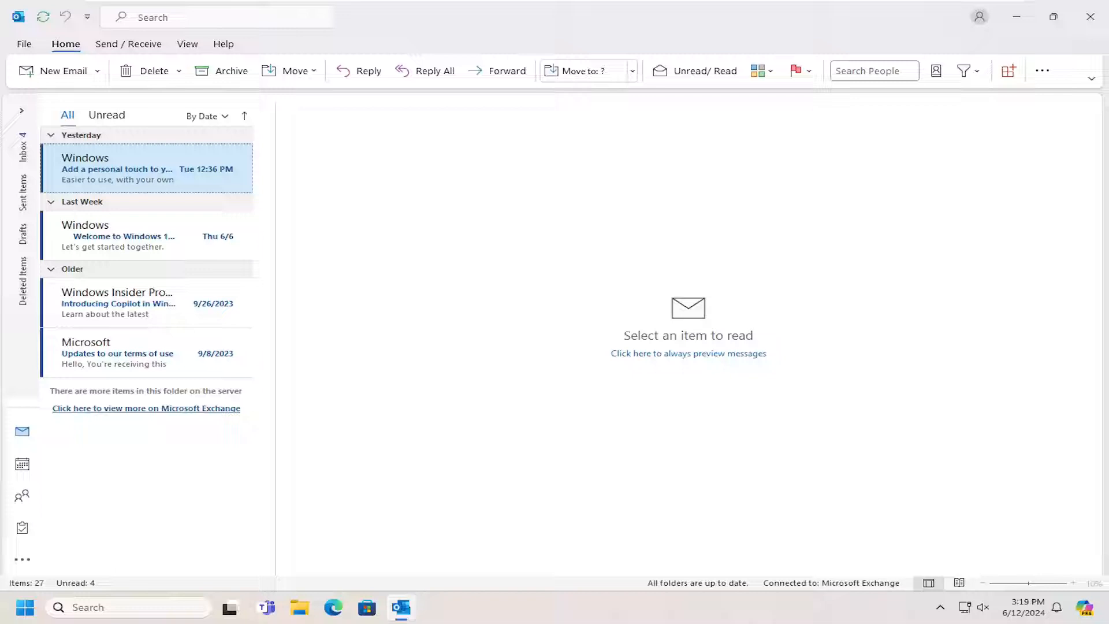
{"action": "mouse_move", "coordinate": [640, 188]}
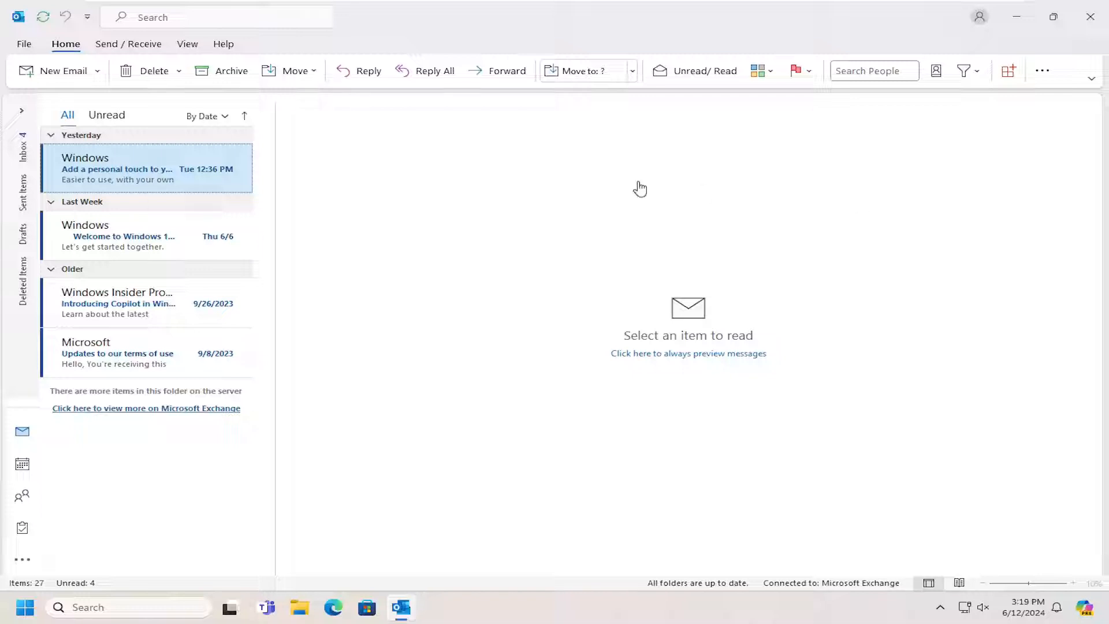
{"action": "mouse_move", "coordinate": [117, 51]}
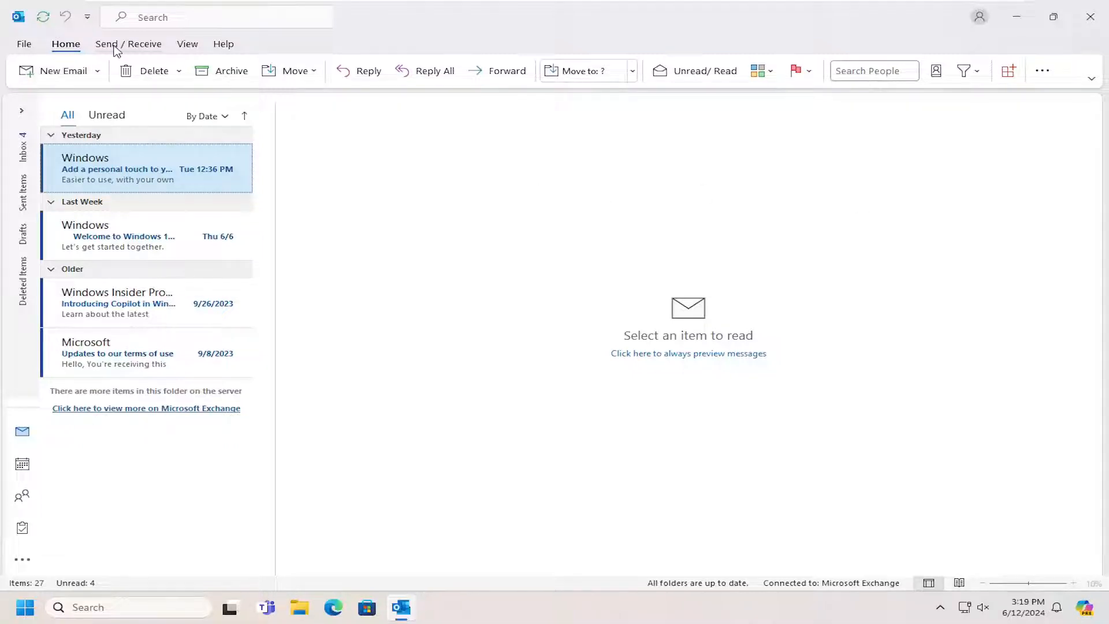
Switch the ribbon to the Send / Receive tab while still connected to Exchange.
{"action": "left_click", "coordinate": [129, 44]}
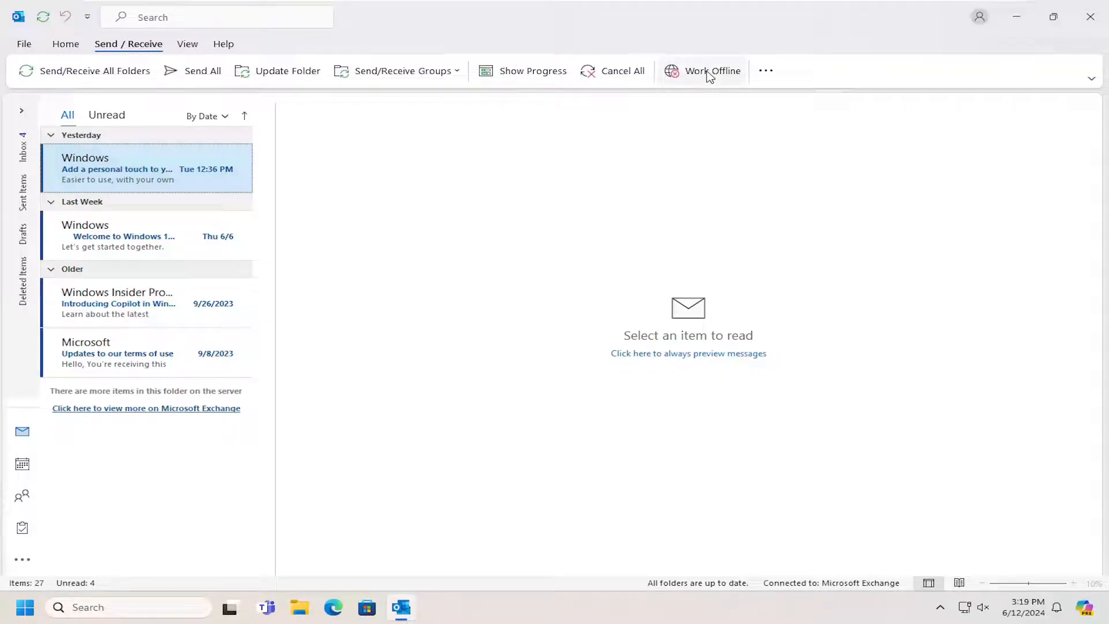
{"action": "mouse_move", "coordinate": [712, 71]}
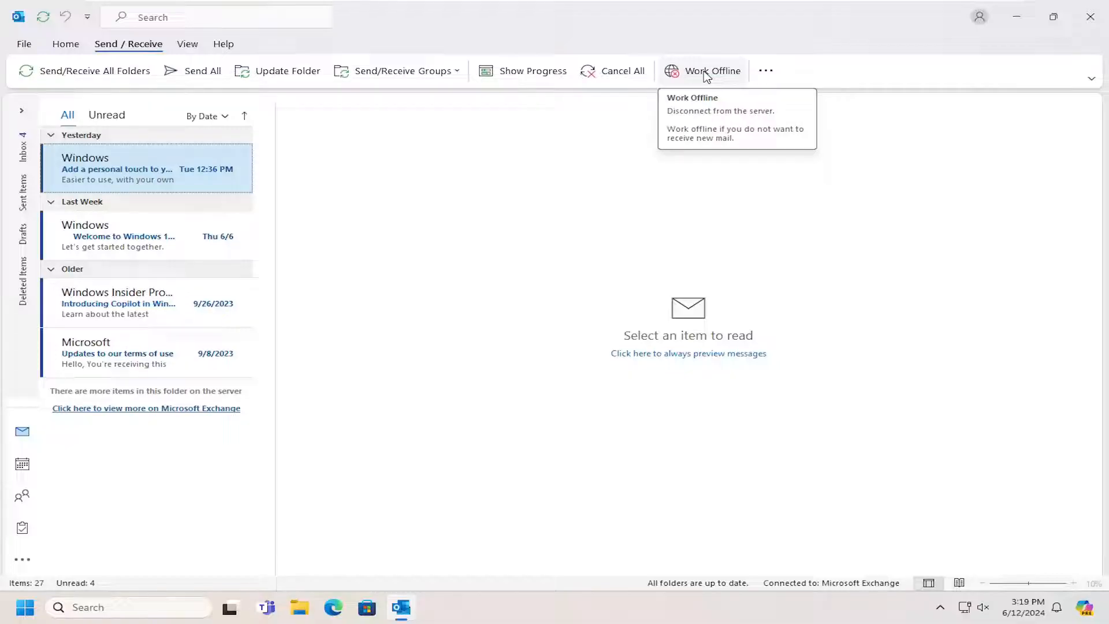
Turn on Work Offline so Outlook disconnects from Exchange.
{"action": "left_click", "coordinate": [712, 70]}
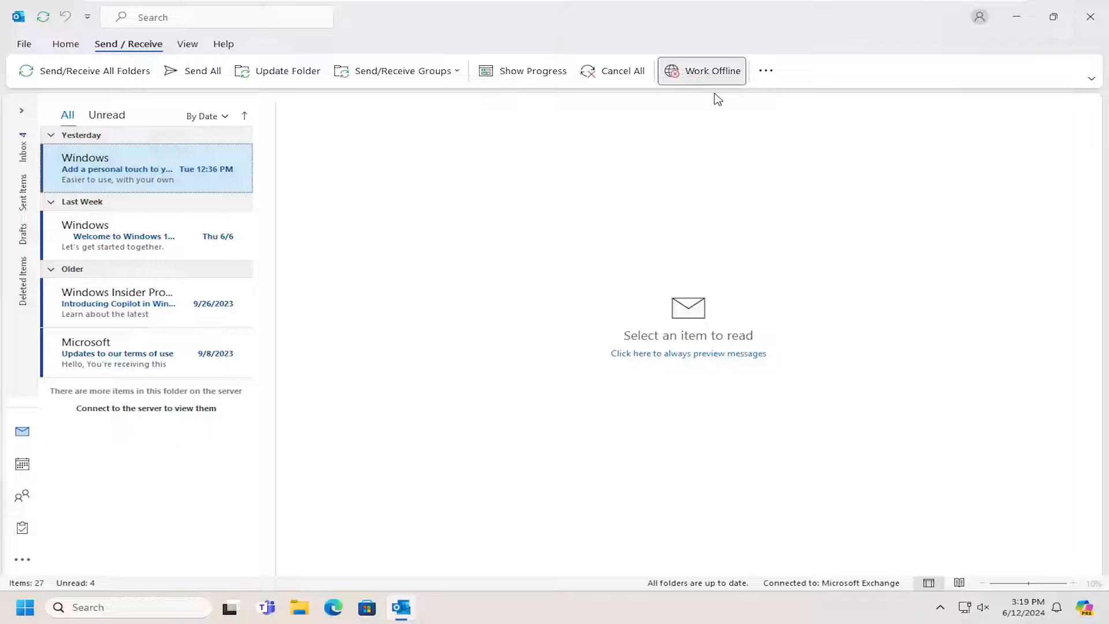
{"action": "left_click", "coordinate": [712, 70]}
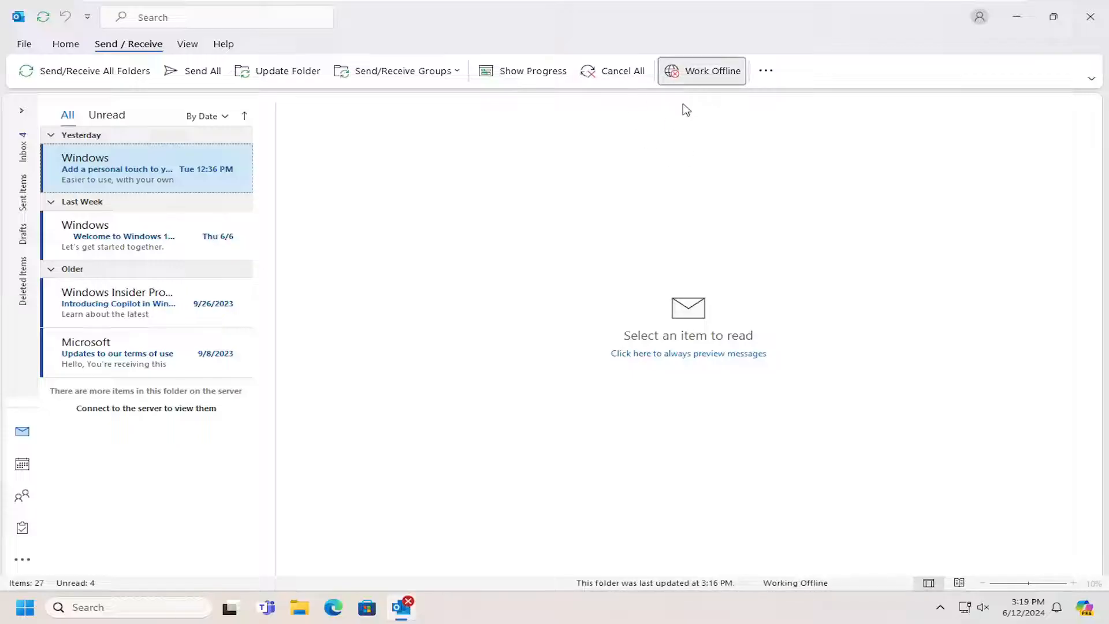
{"action": "mouse_move", "coordinate": [712, 70]}
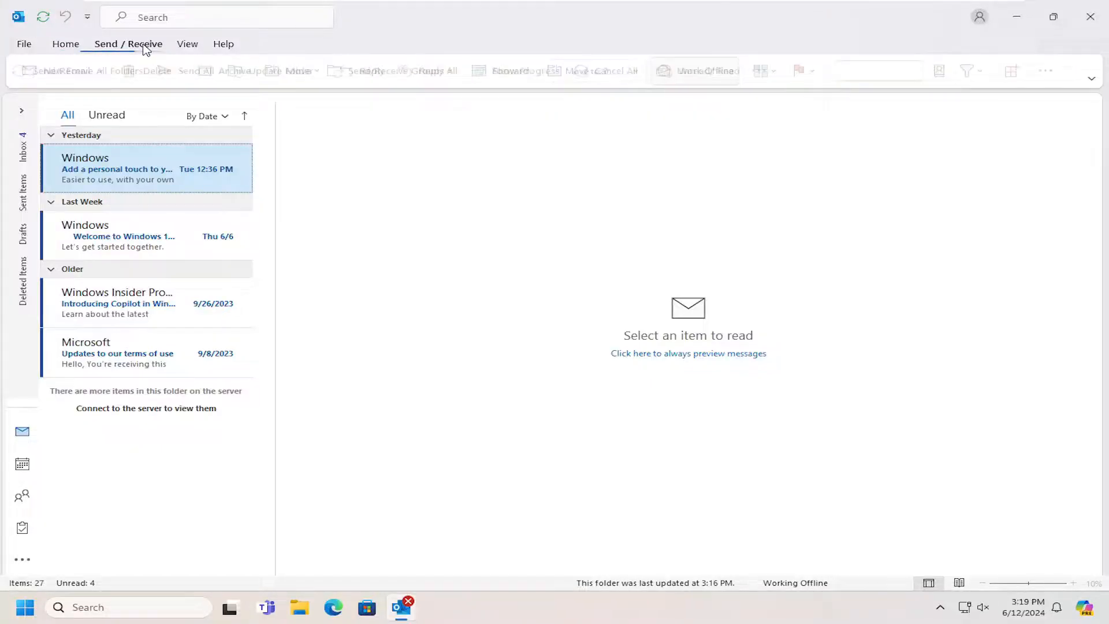
{"action": "left_click", "coordinate": [129, 44]}
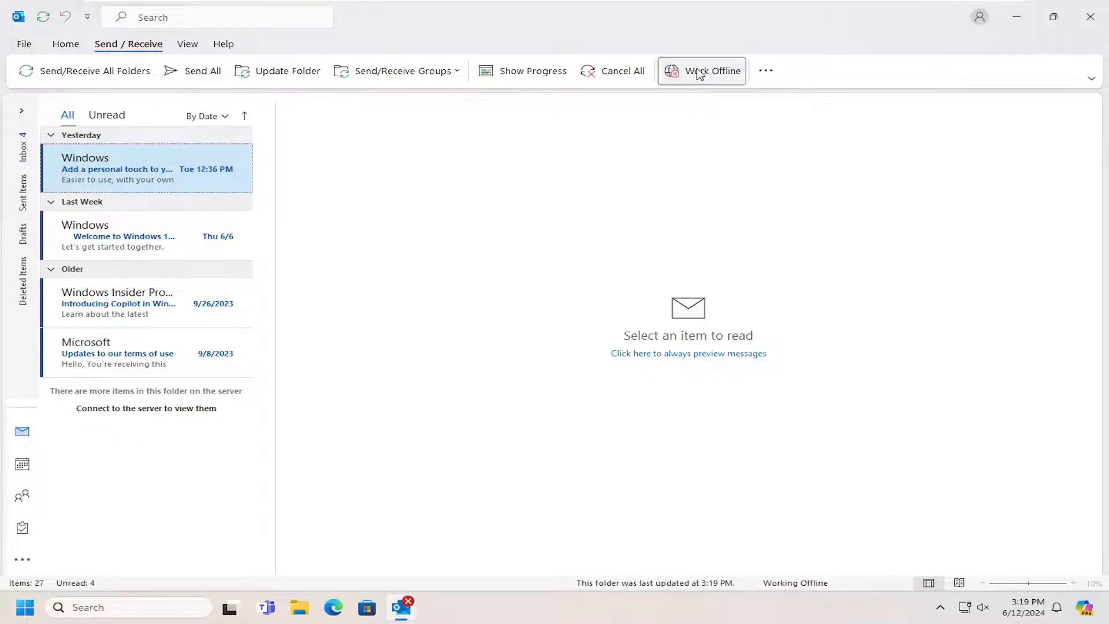
Turn Work Offline off to reconnect Outlook to Microsoft Exchange.
{"action": "left_click", "coordinate": [713, 71]}
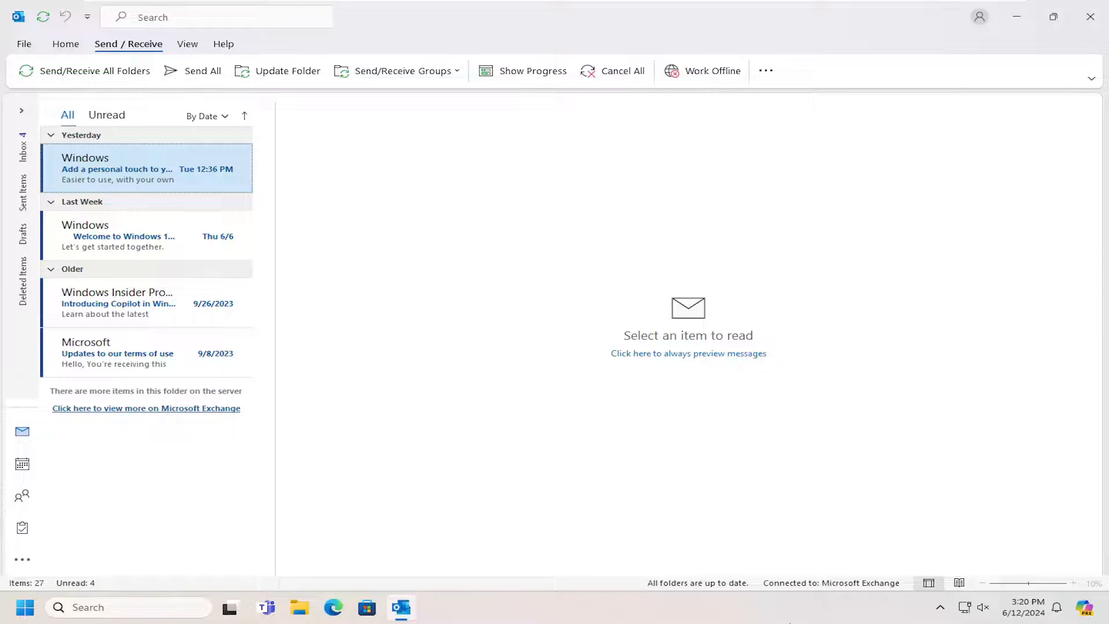
Toggle Work Offline once more, then show the Home tab mail commands.
{"action": "left_click", "coordinate": [712, 71]}
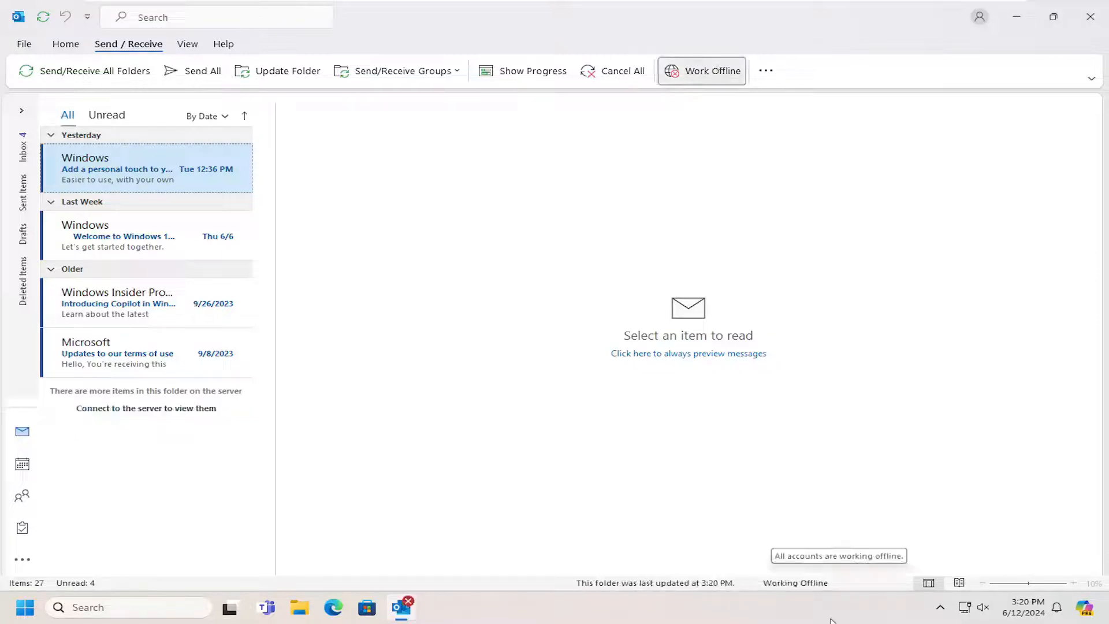
{"action": "mouse_move", "coordinate": [587, 589]}
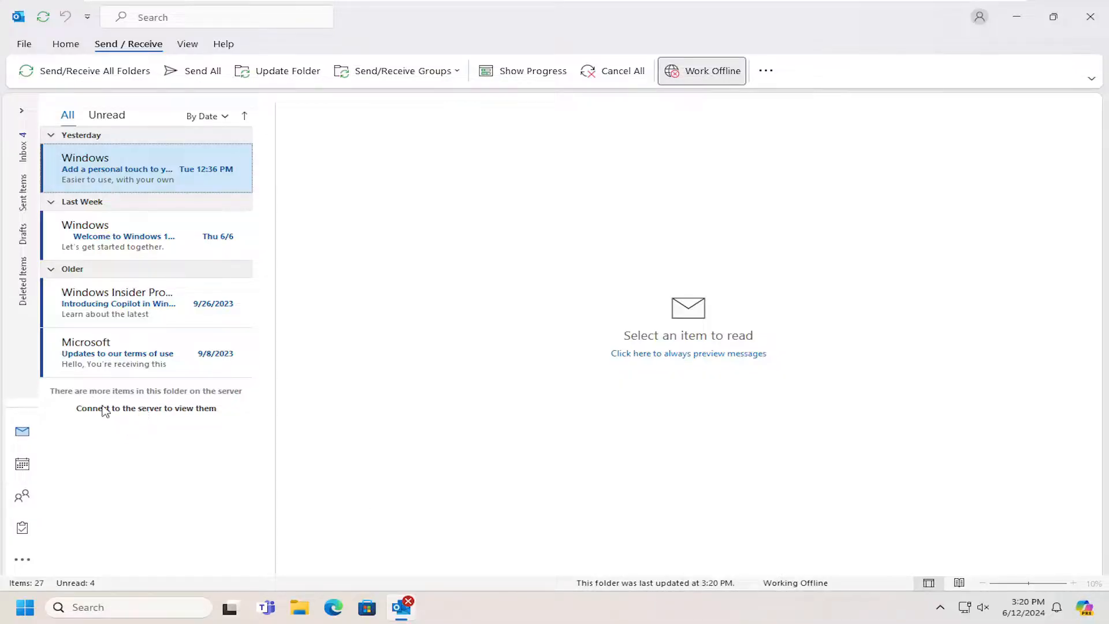
{"action": "mouse_move", "coordinate": [149, 419]}
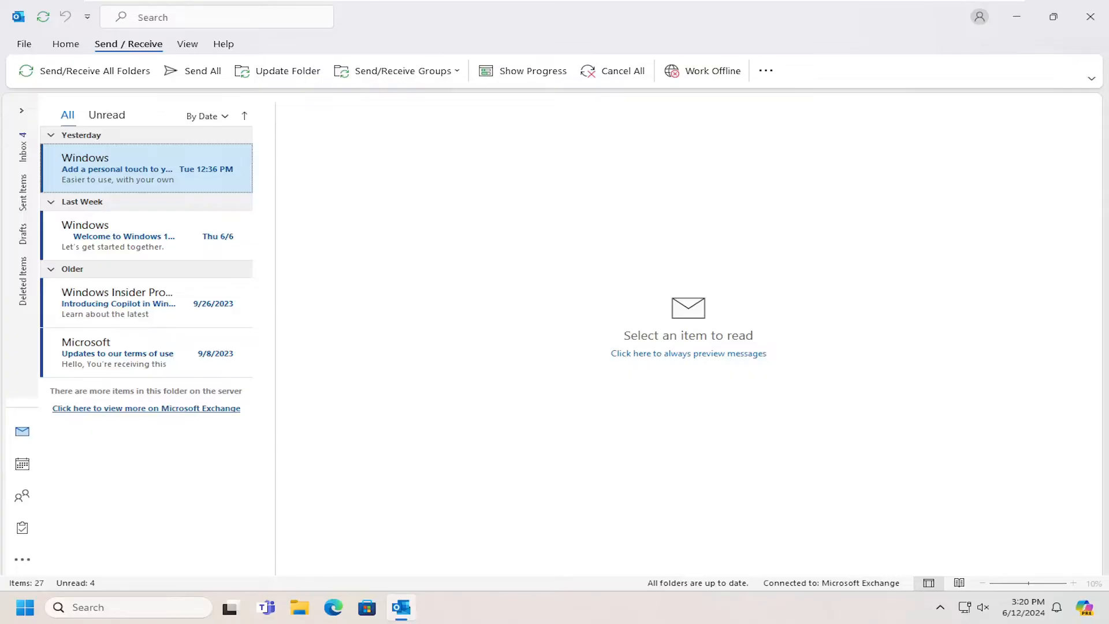
{"action": "left_click", "coordinate": [65, 43]}
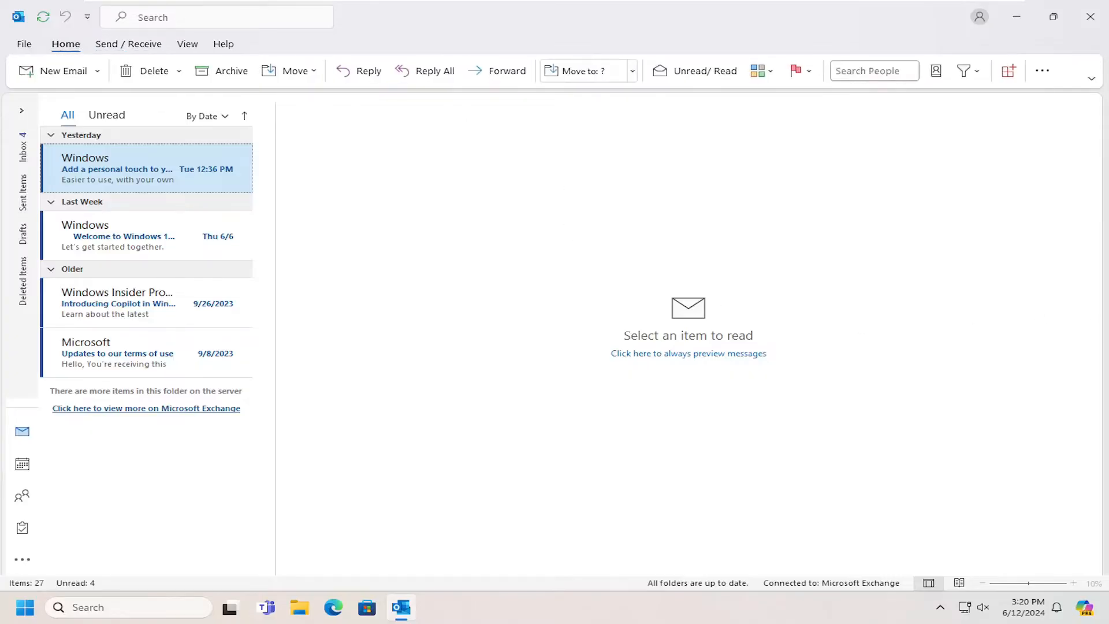